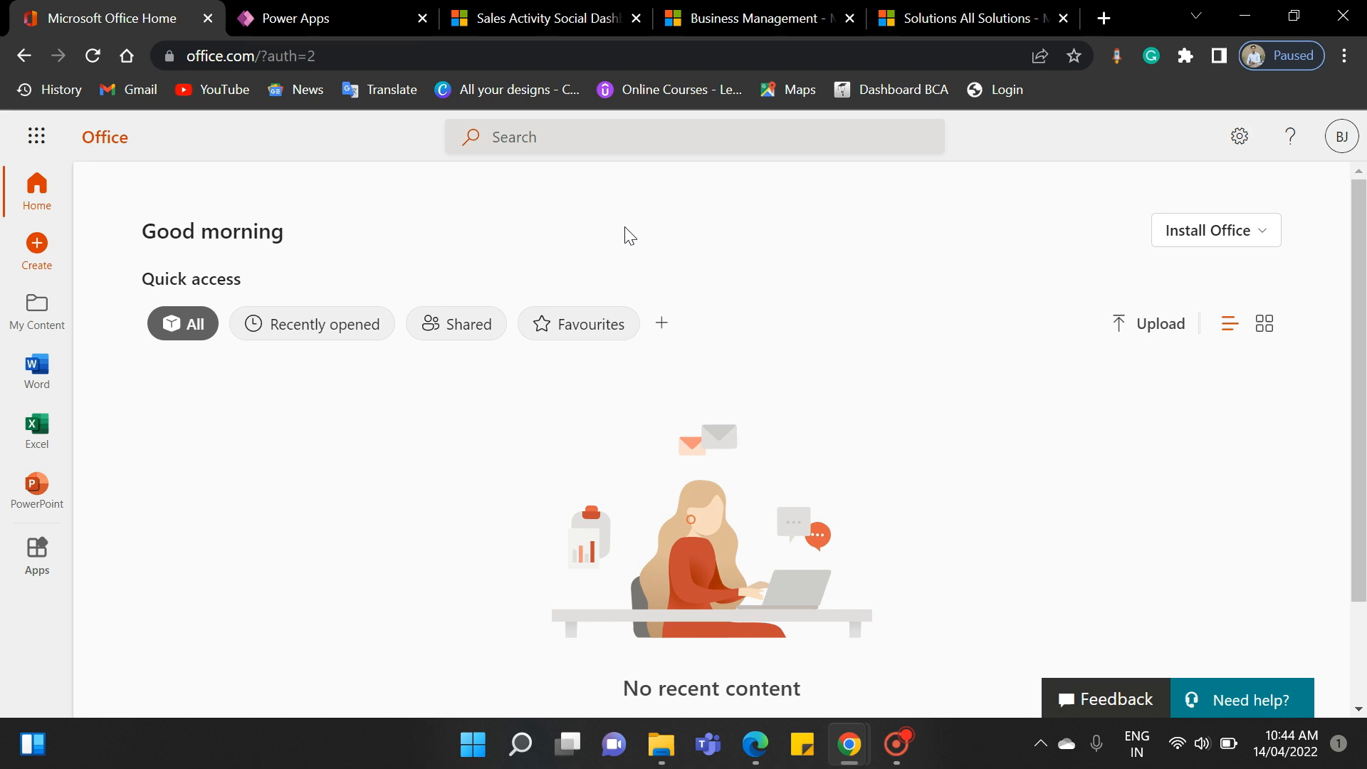
- From the sales activity dashboard, open Advanced Settings via the gear menu
click(540, 18)
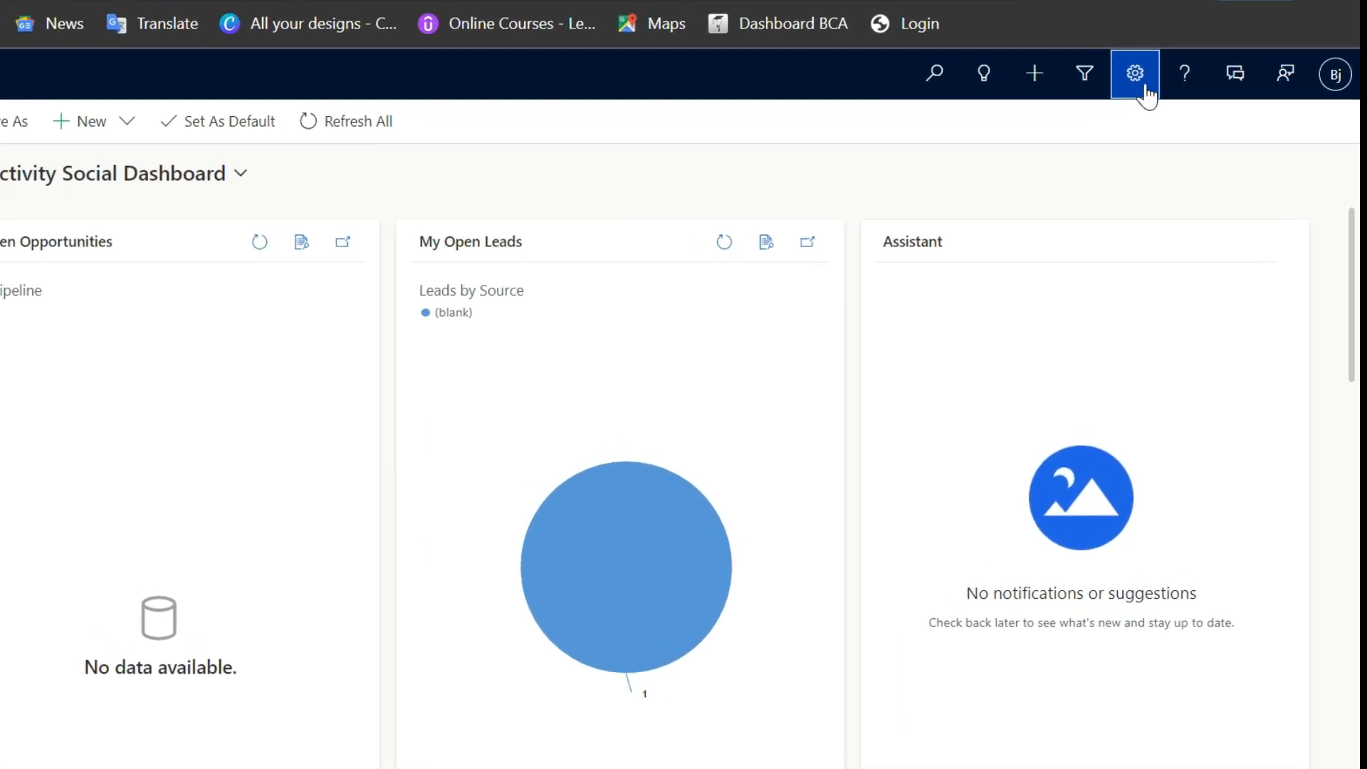
click(1133, 74)
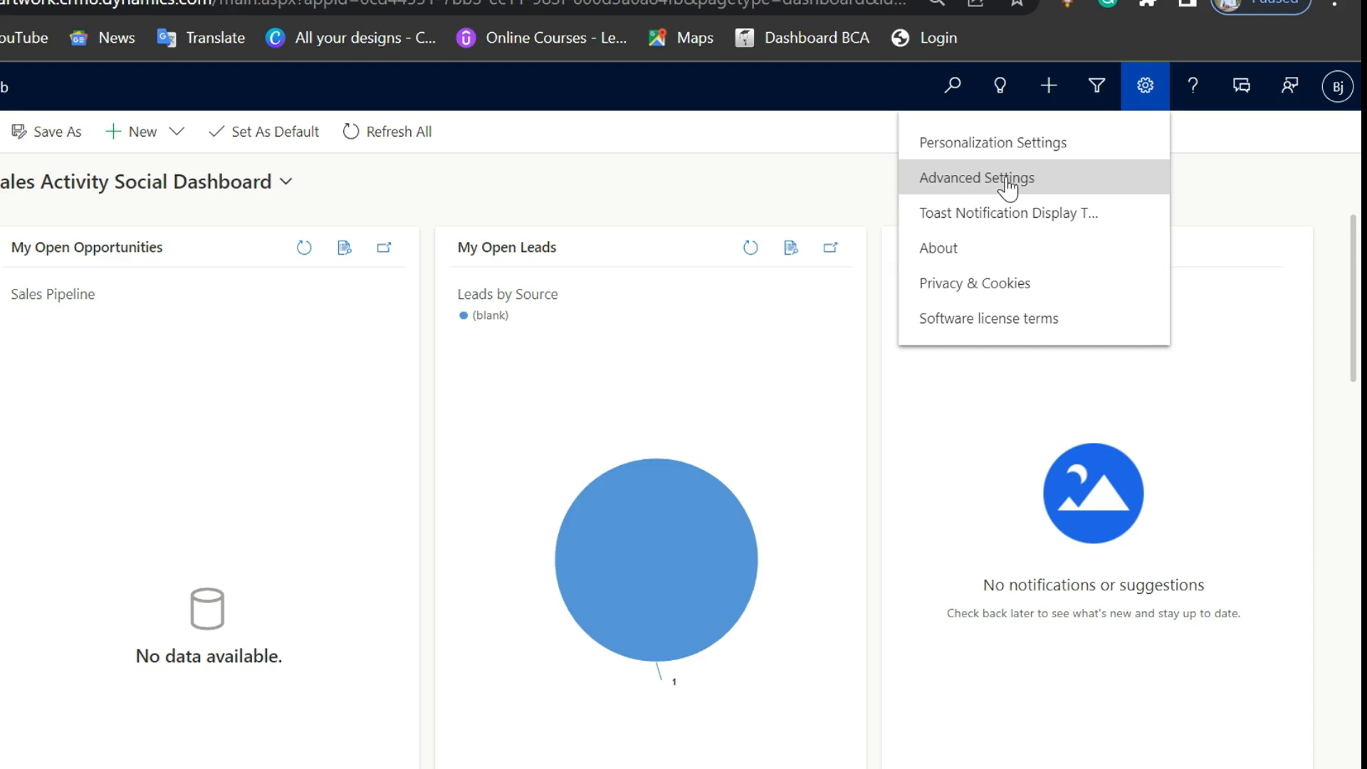
click(976, 178)
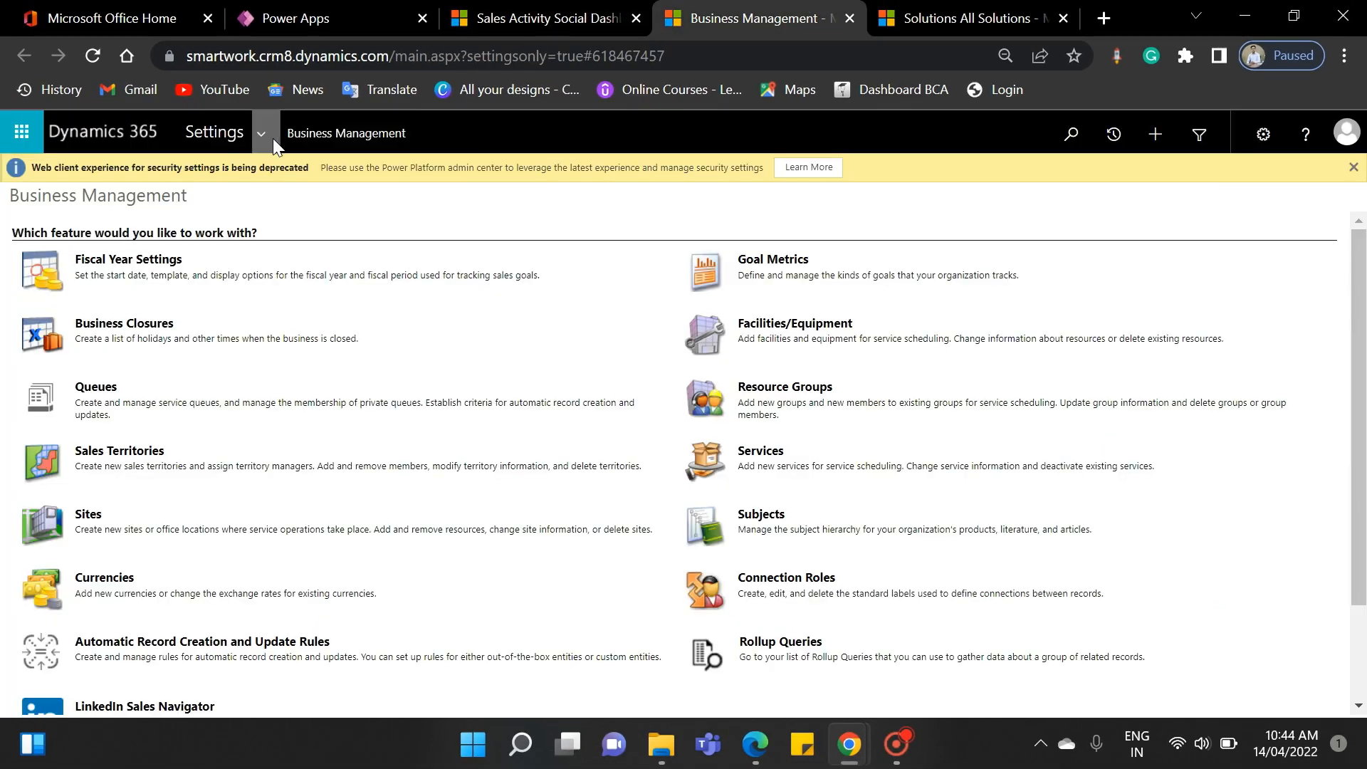
- Open the Solutions list from the Settings dropdown under Customization
click(260, 133)
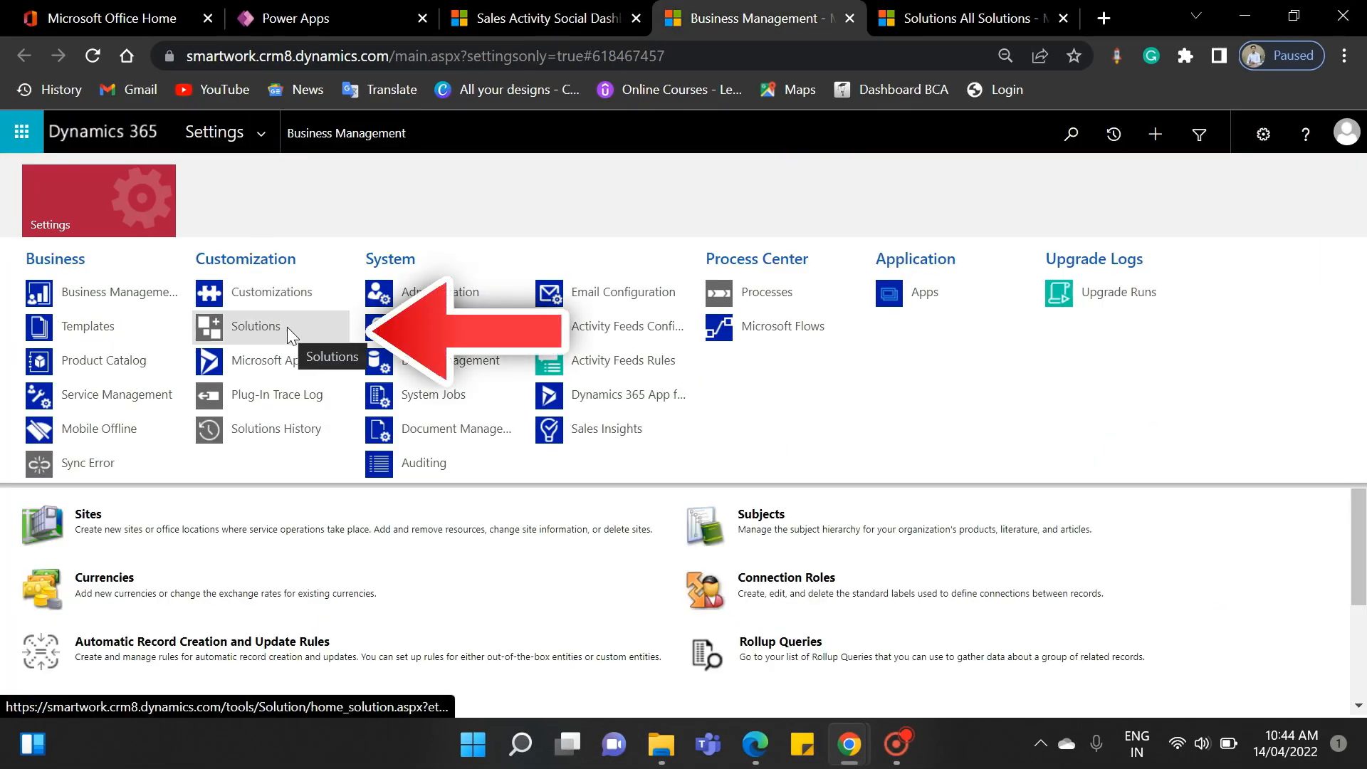
click(256, 326)
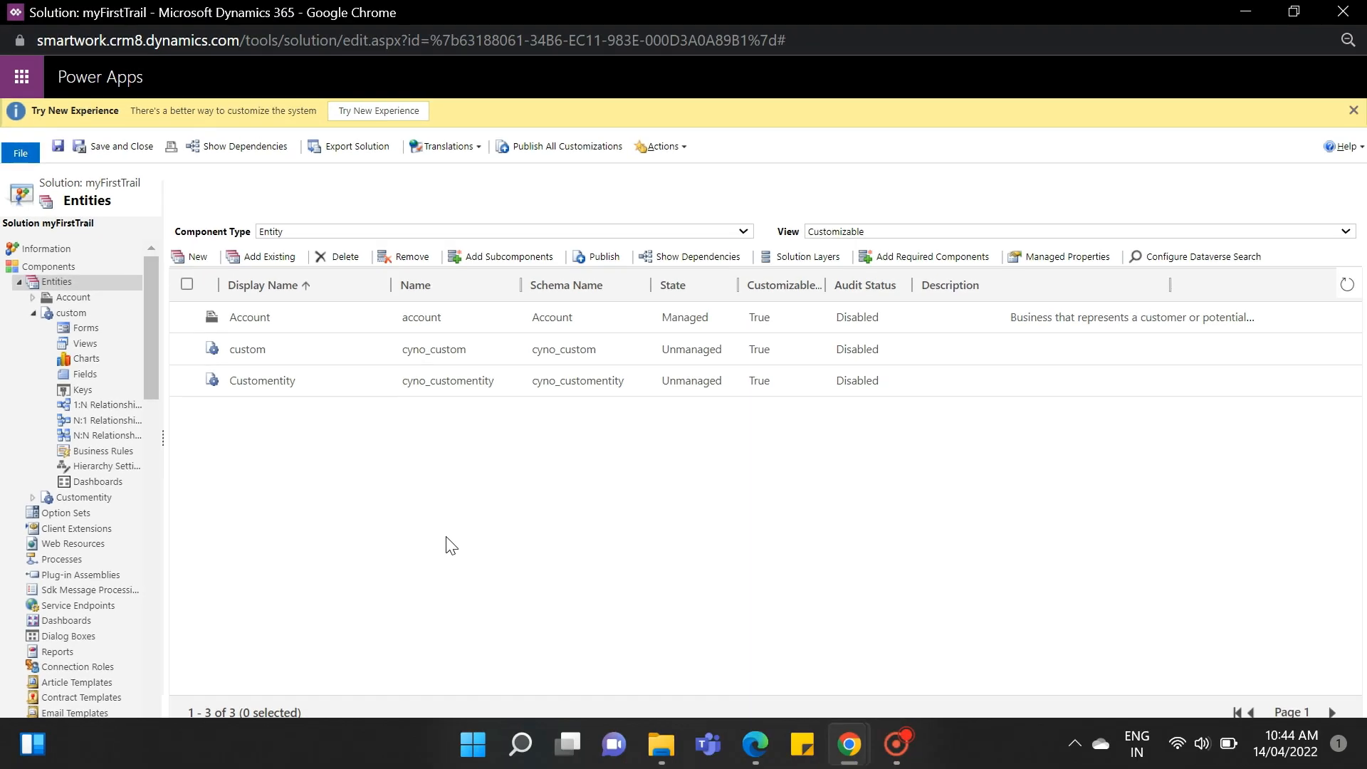
mouse_move(282, 563)
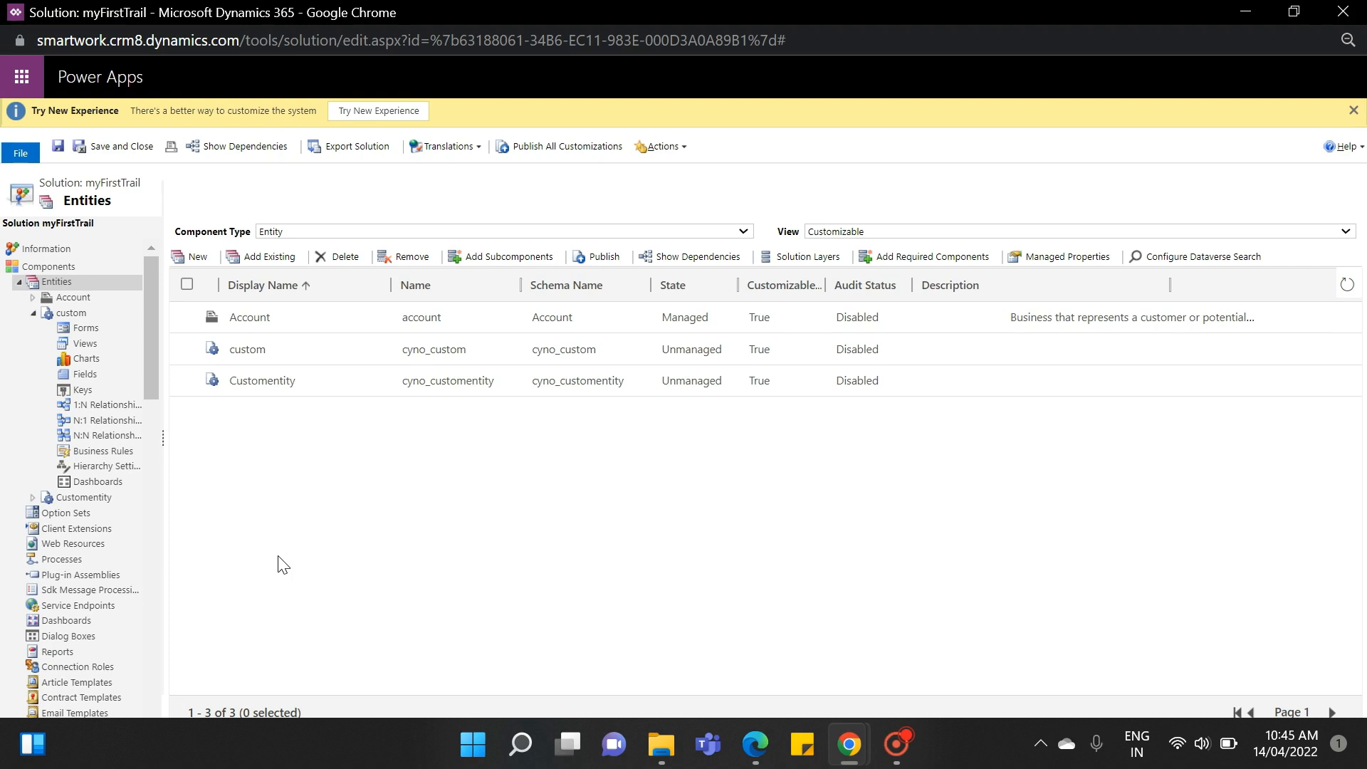
mouse_move(85, 343)
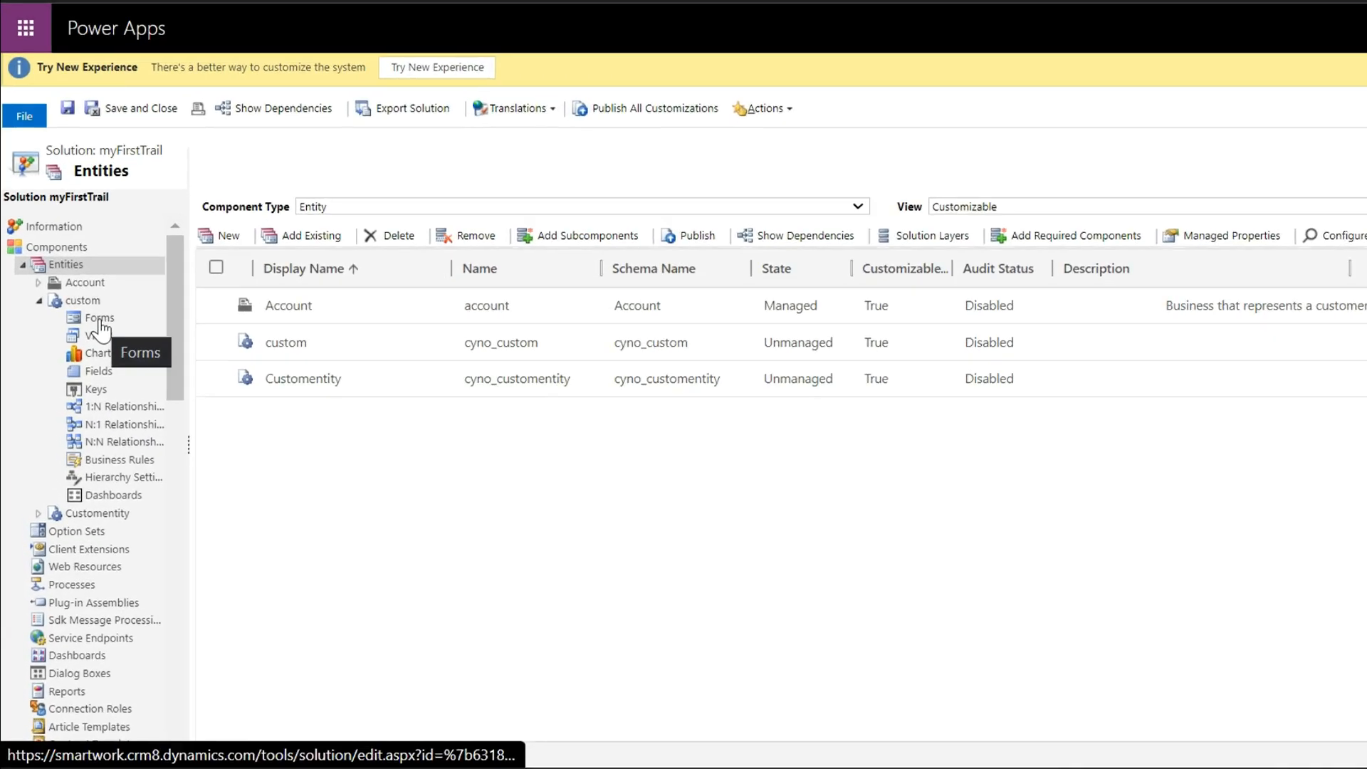
- View the custom entity's forms and create a new Main Form
click(98, 317)
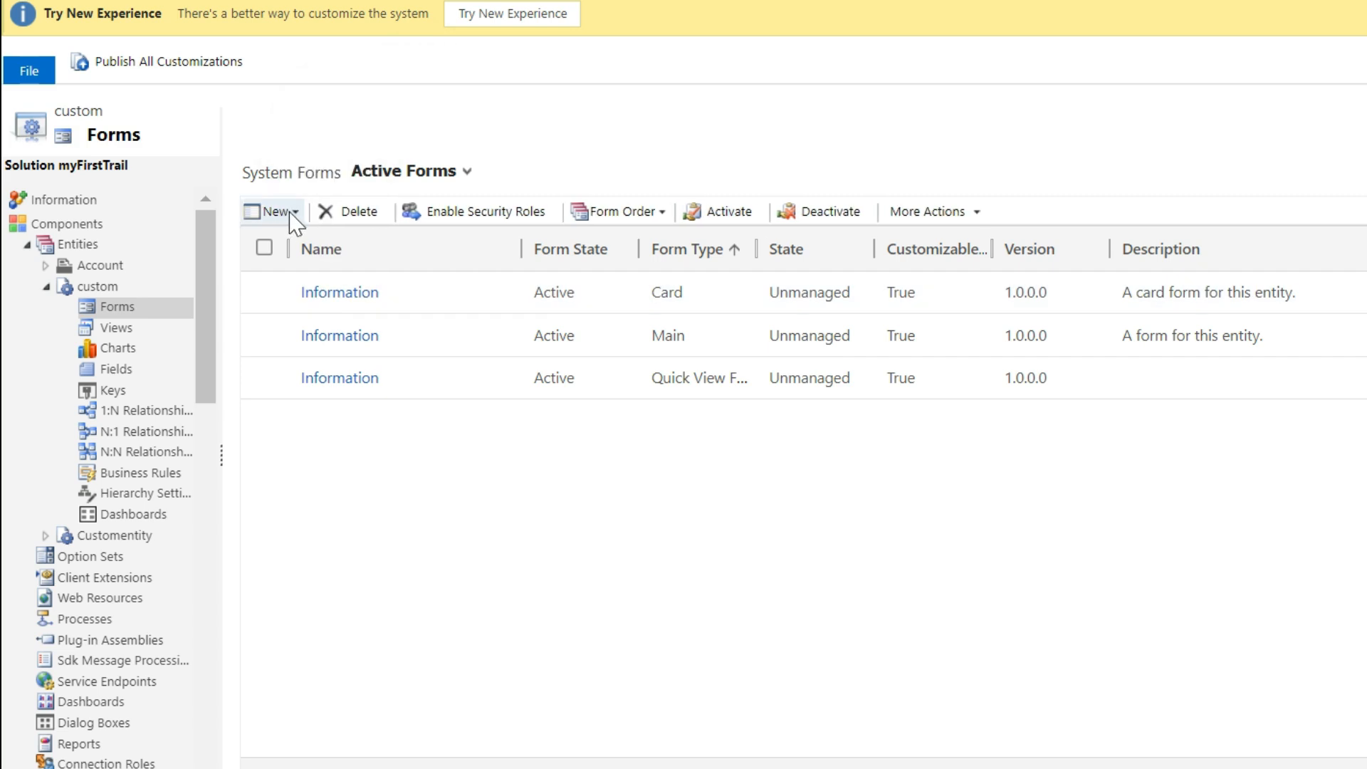
click(273, 211)
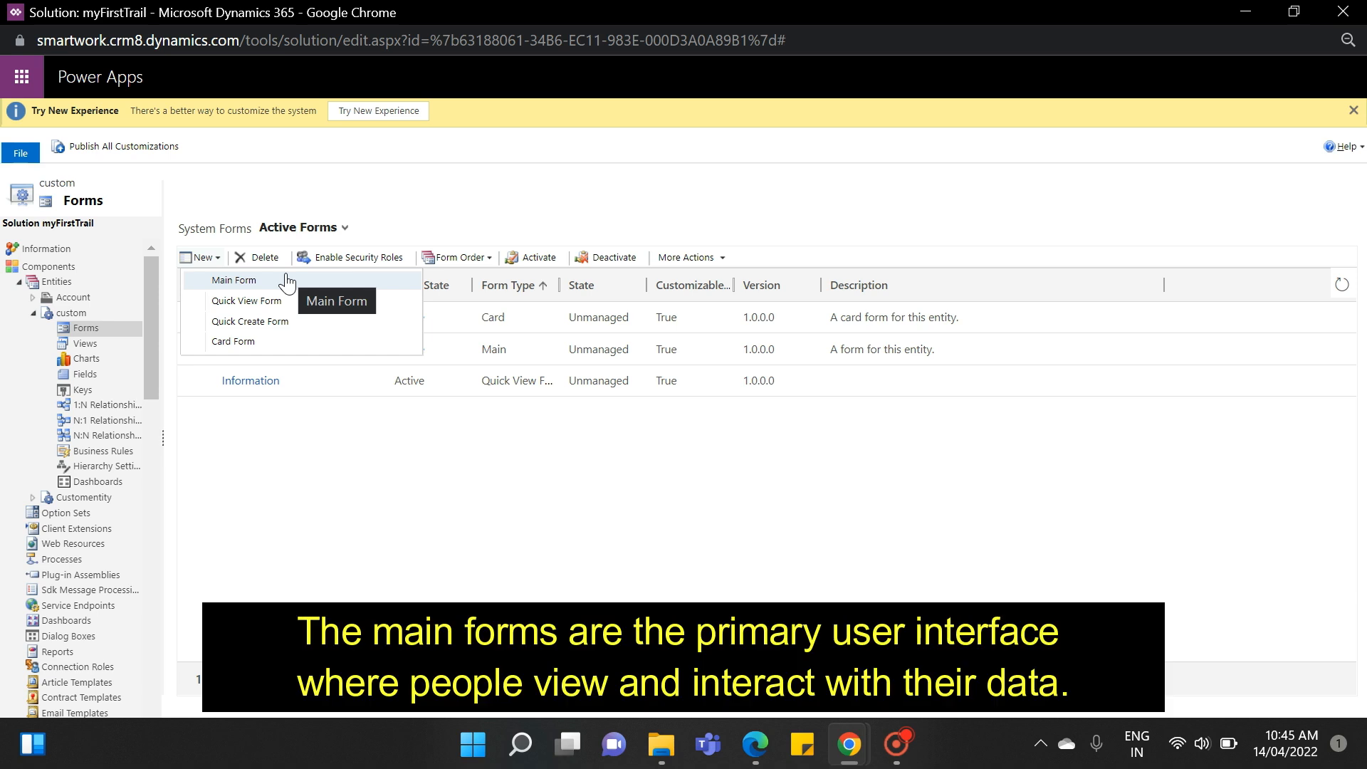
click(234, 279)
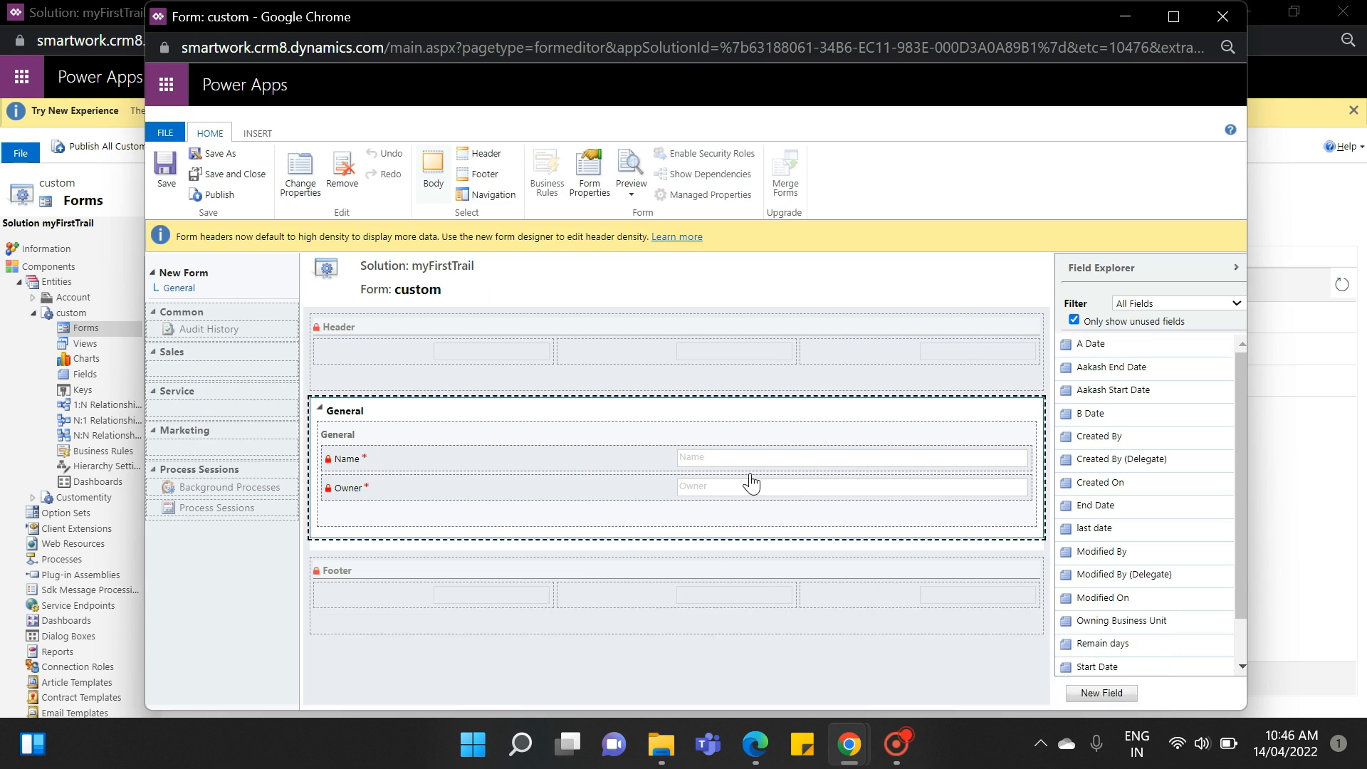
- Close the draft main form and try a new Quick Create form
click(199, 257)
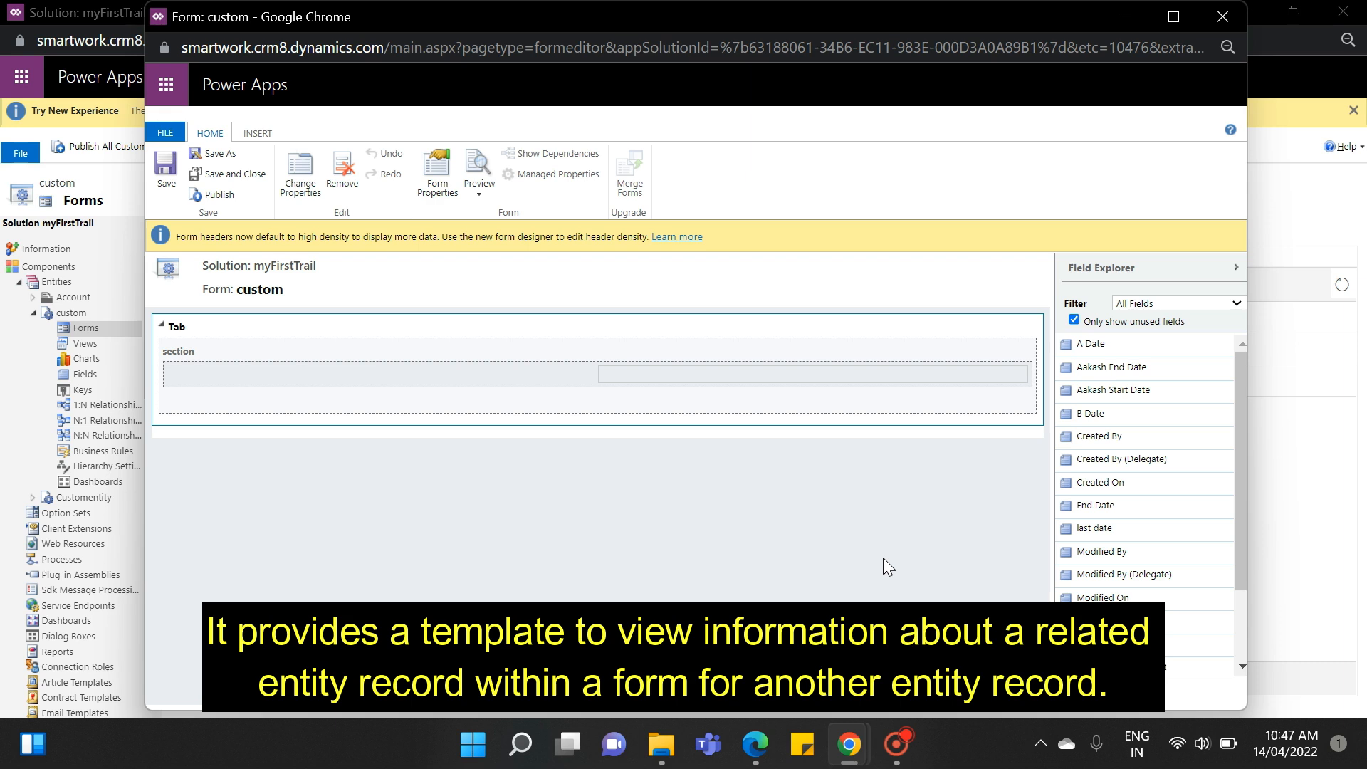
mouse_move(824, 517)
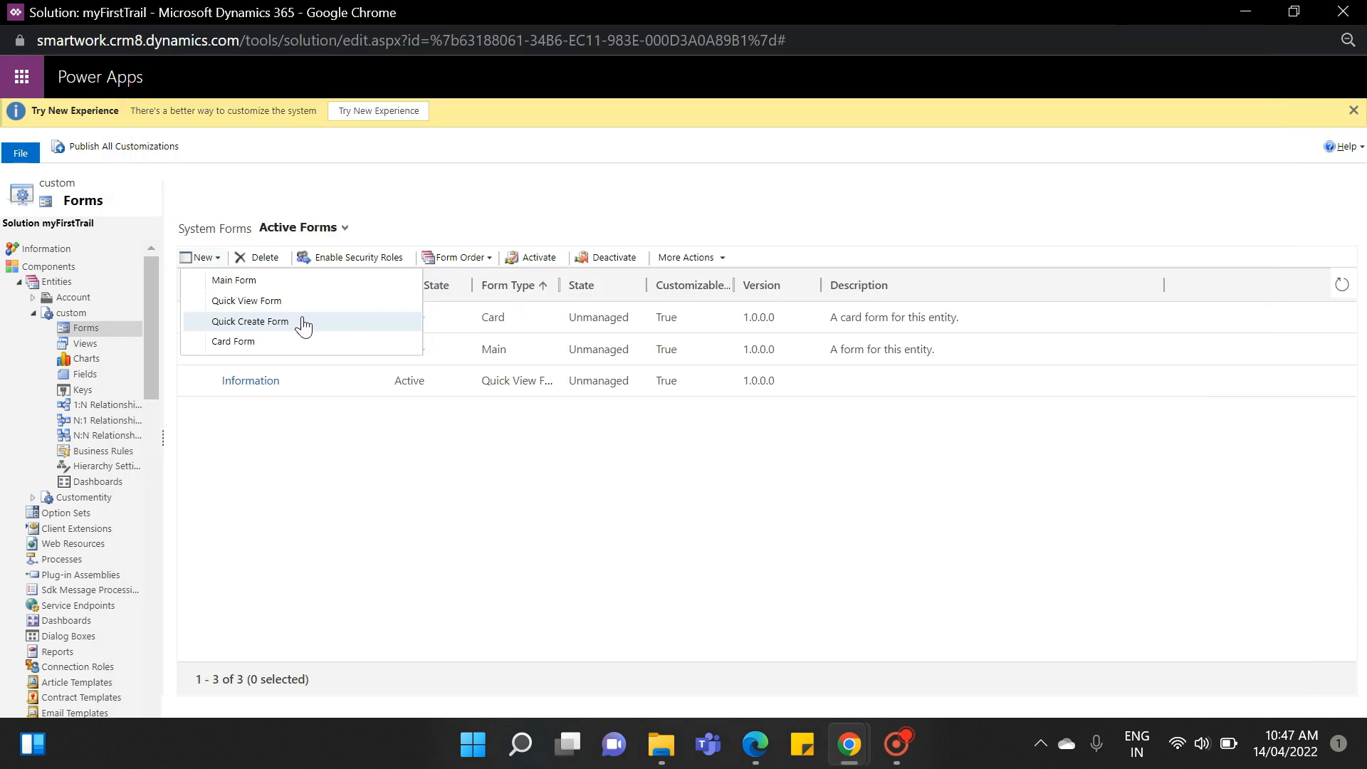
click(249, 321)
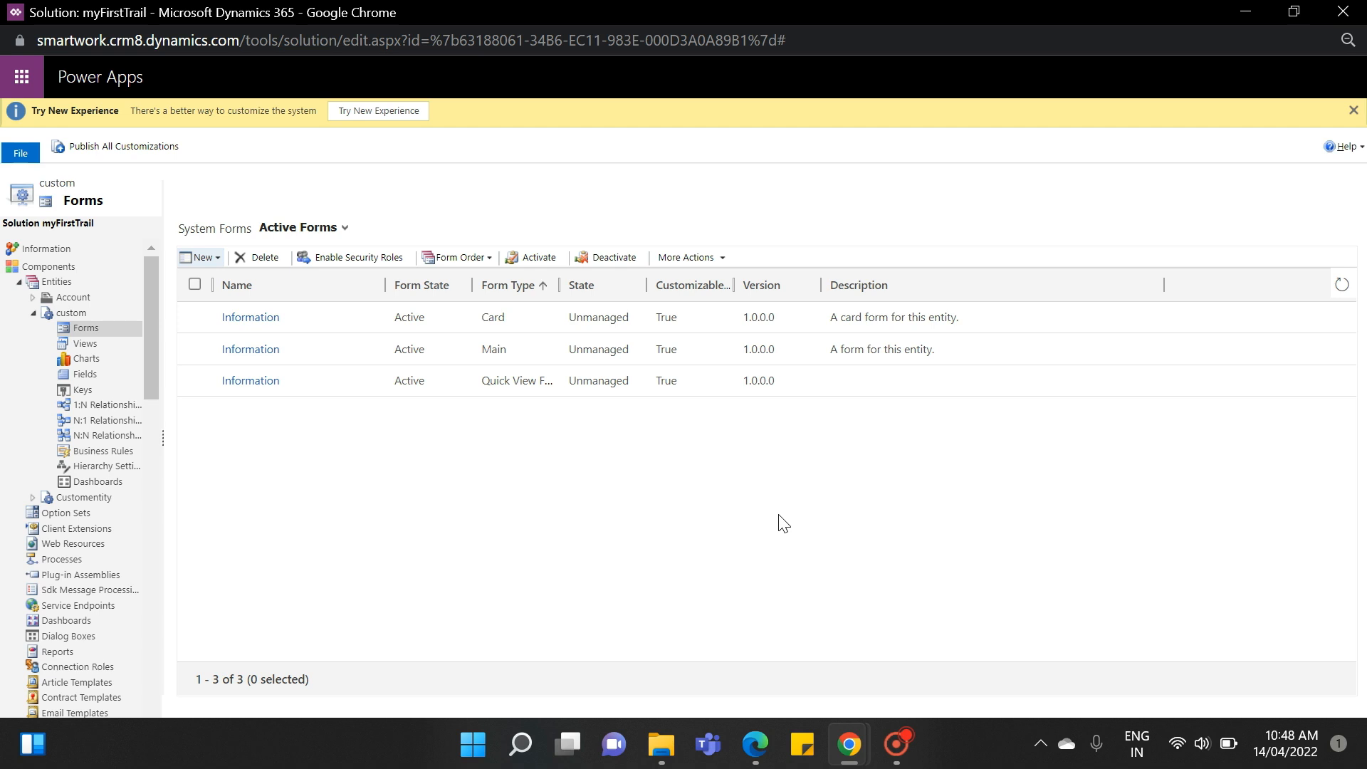
- In Sales Hub Accounts, open the Cynoteck Technology Solutions record
click(542, 17)
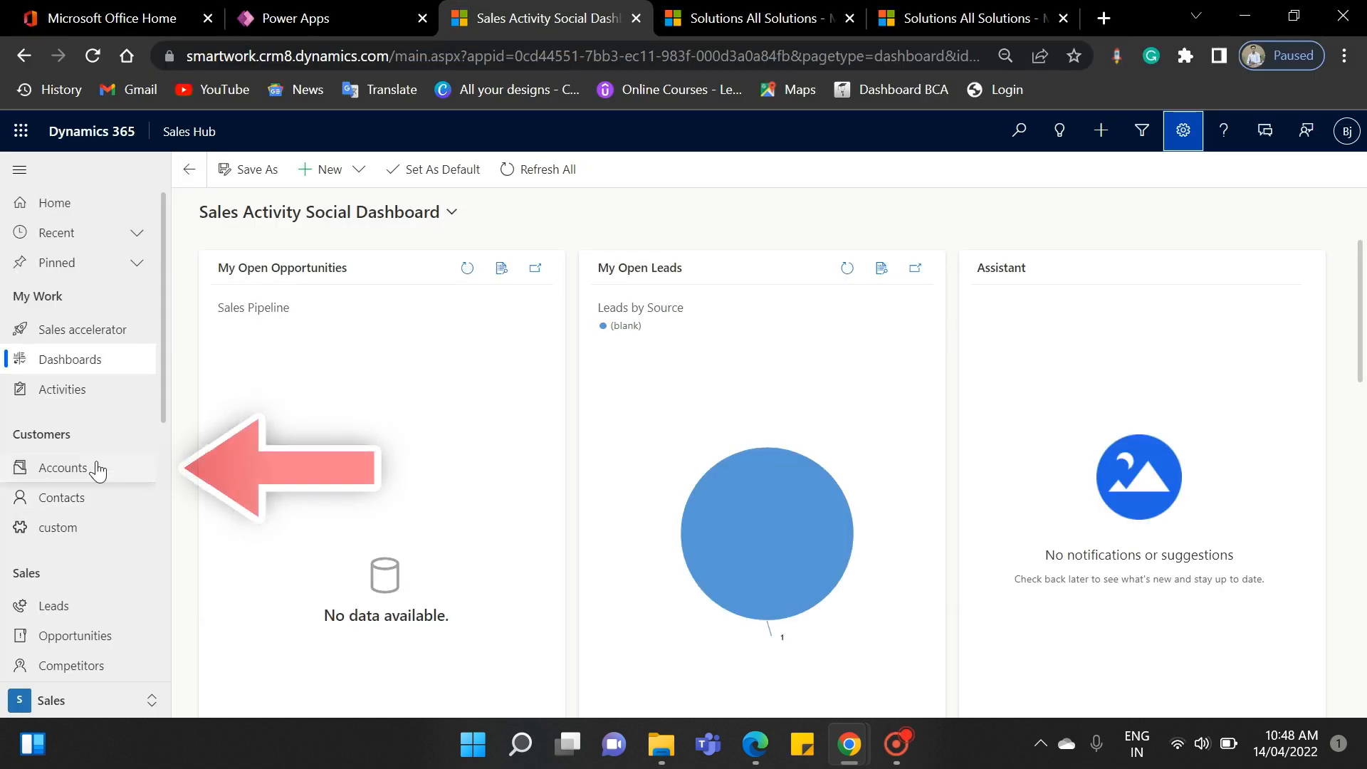
click(63, 467)
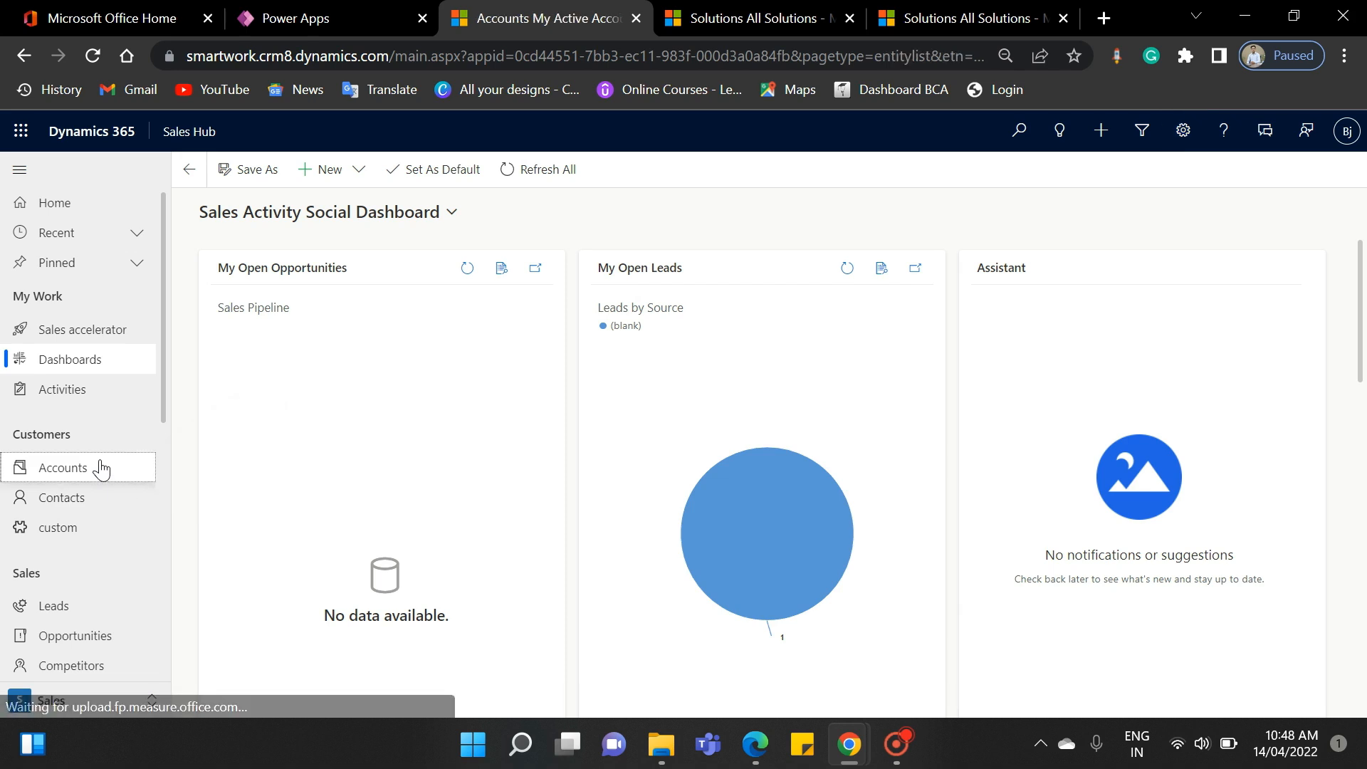
click(62, 467)
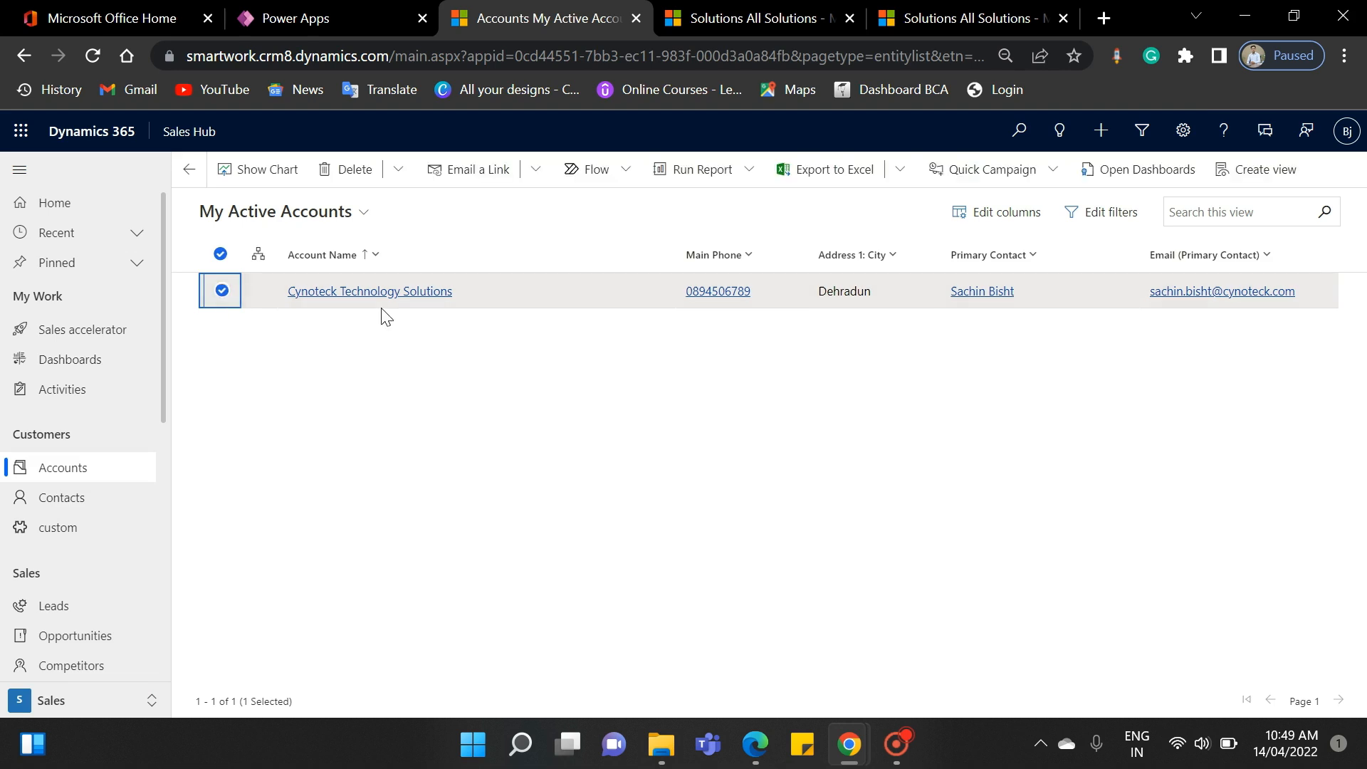
click(369, 291)
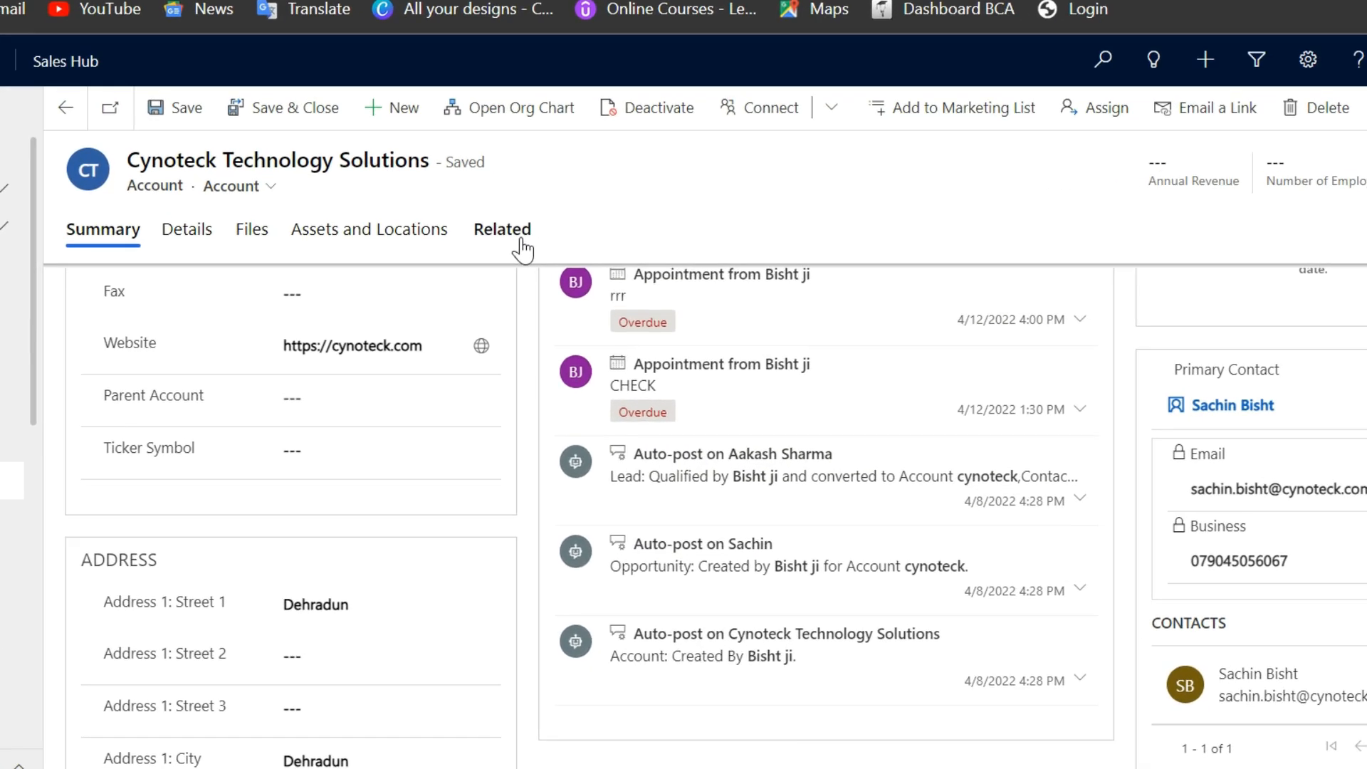
- Quick-create contact ABC XYZ from the account's Contacts tab, save, and return to summary
click(501, 230)
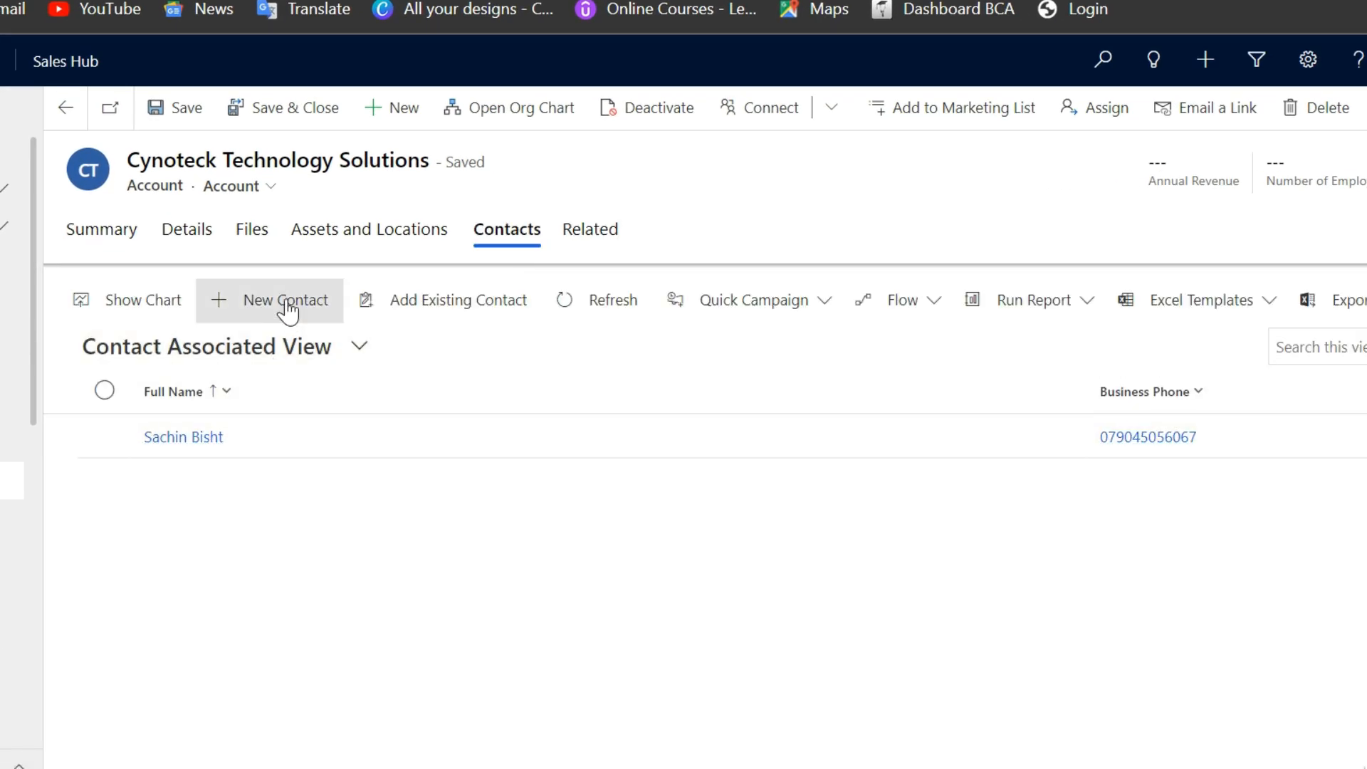
click(288, 300)
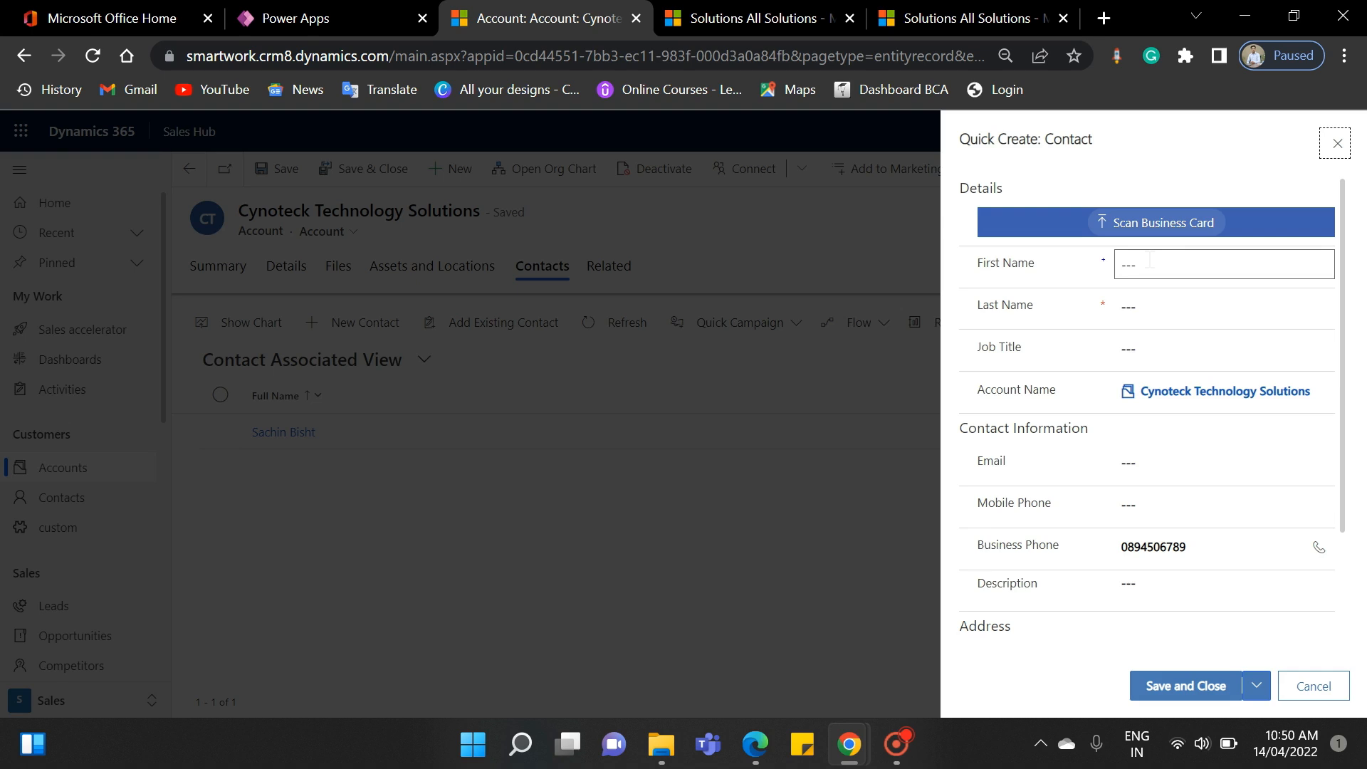
text(A)
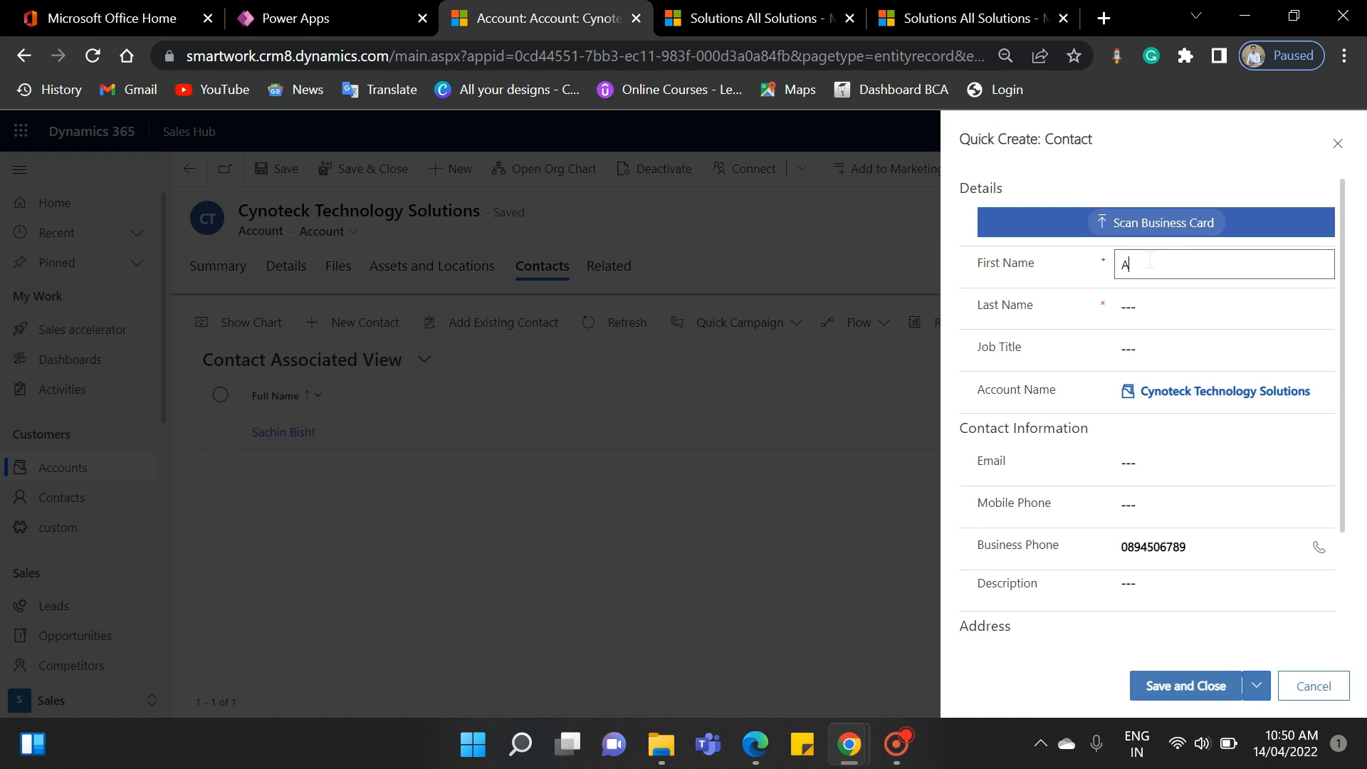
text(XY)
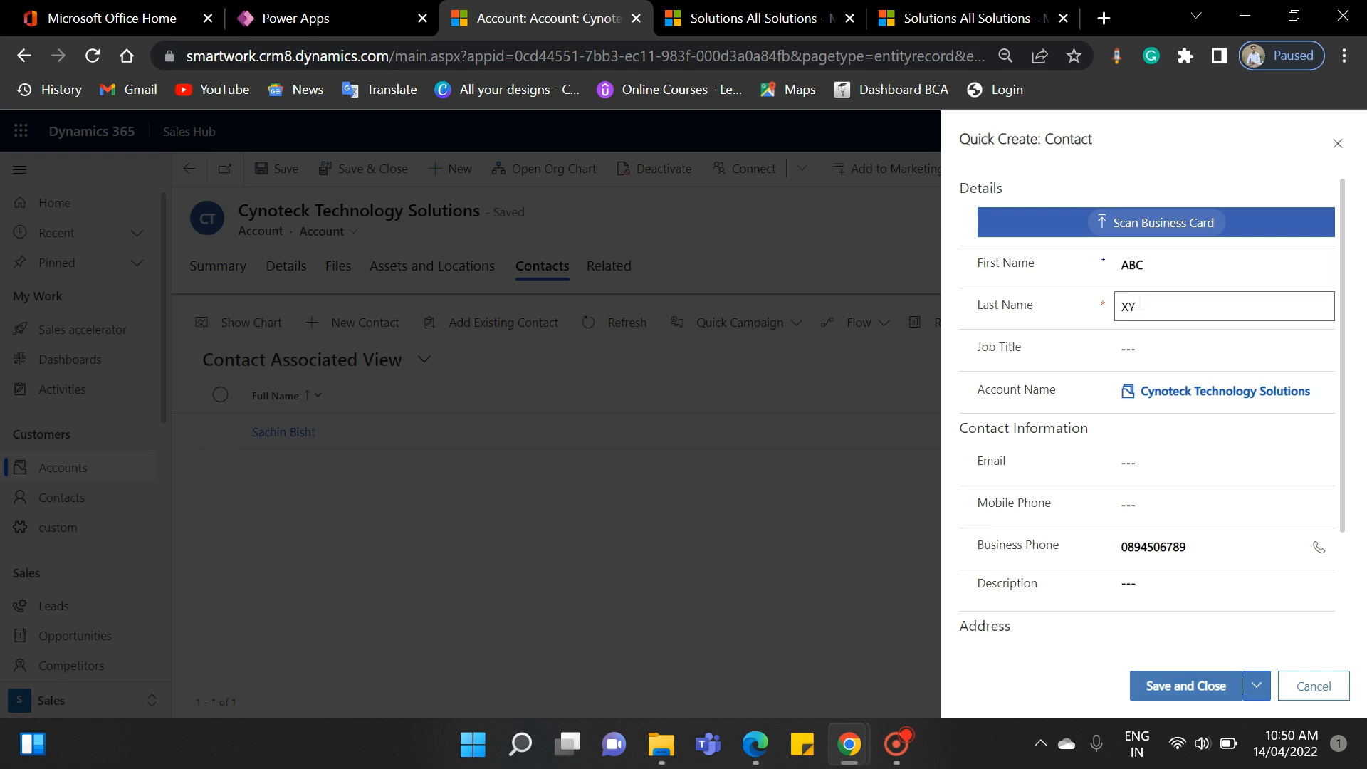
click(1184, 685)
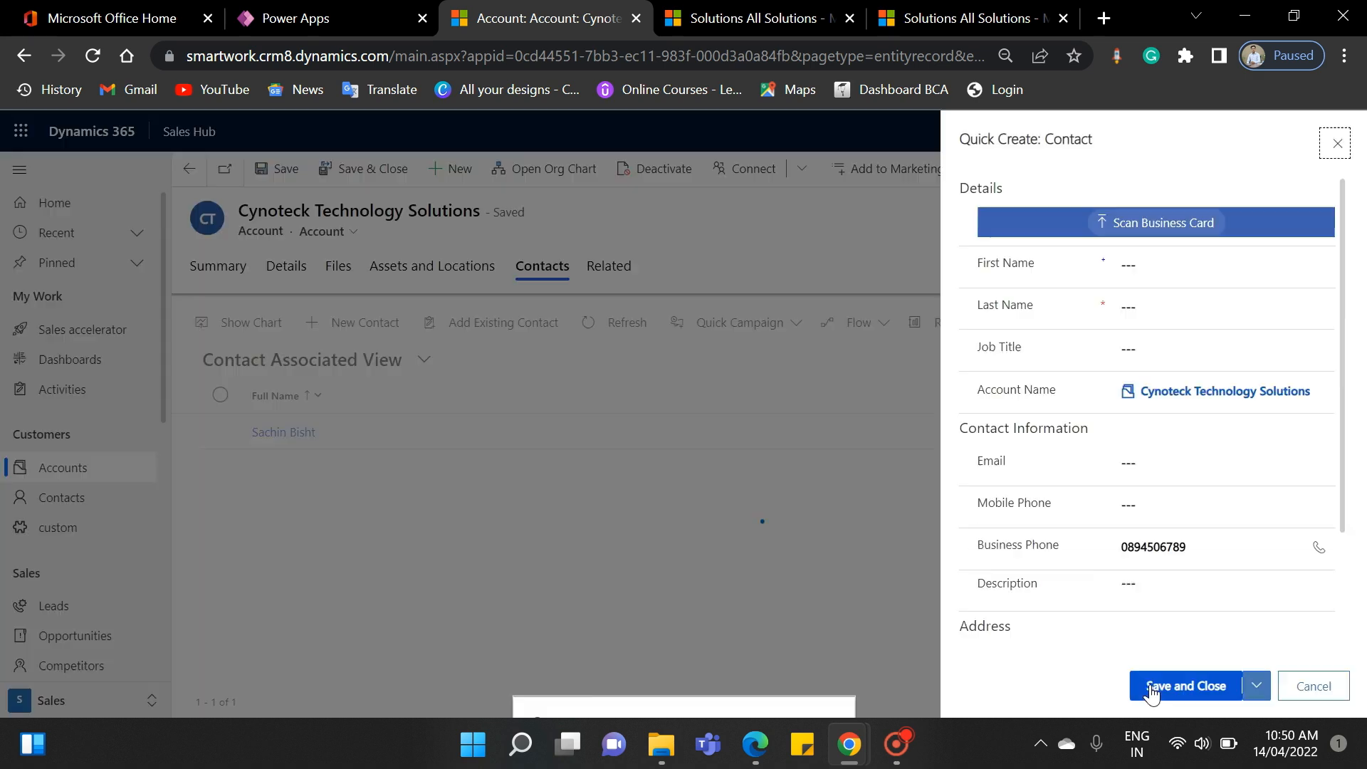
click(1183, 684)
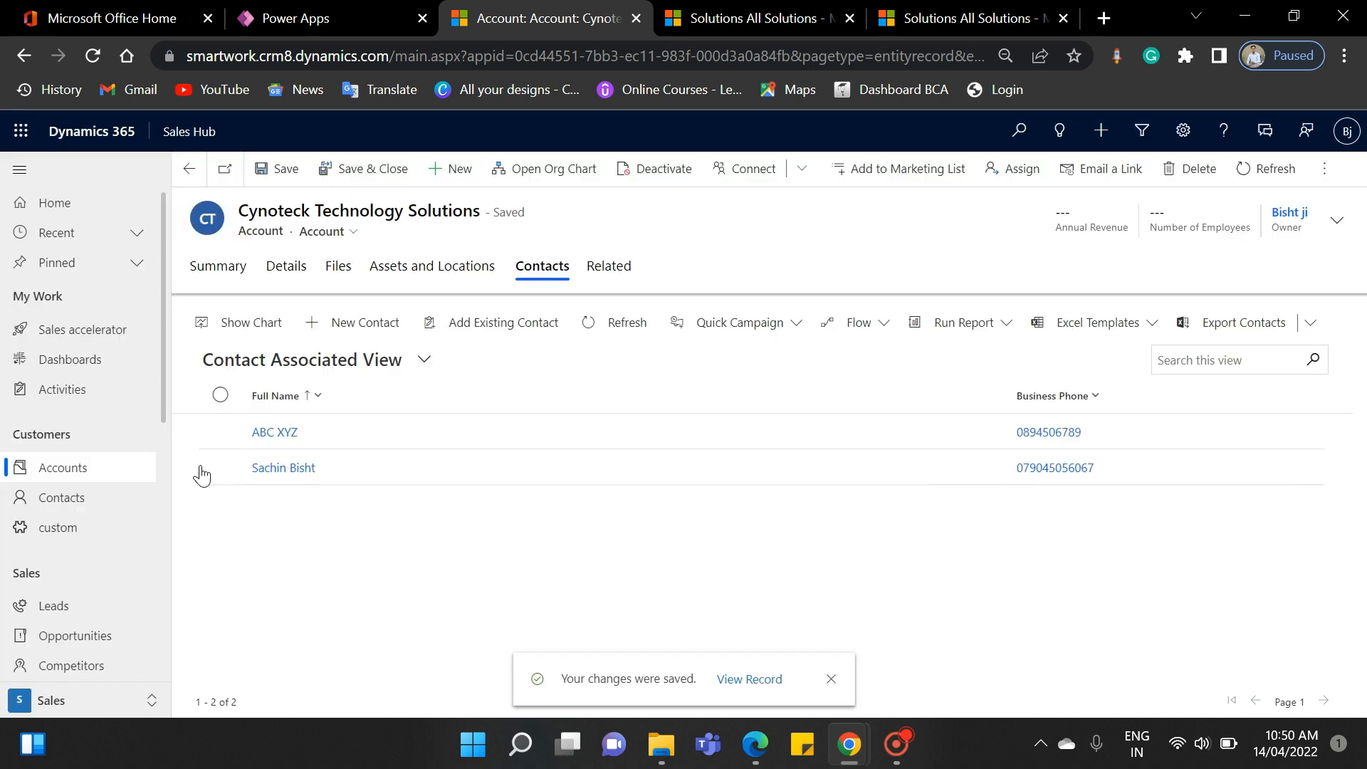
click(220, 431)
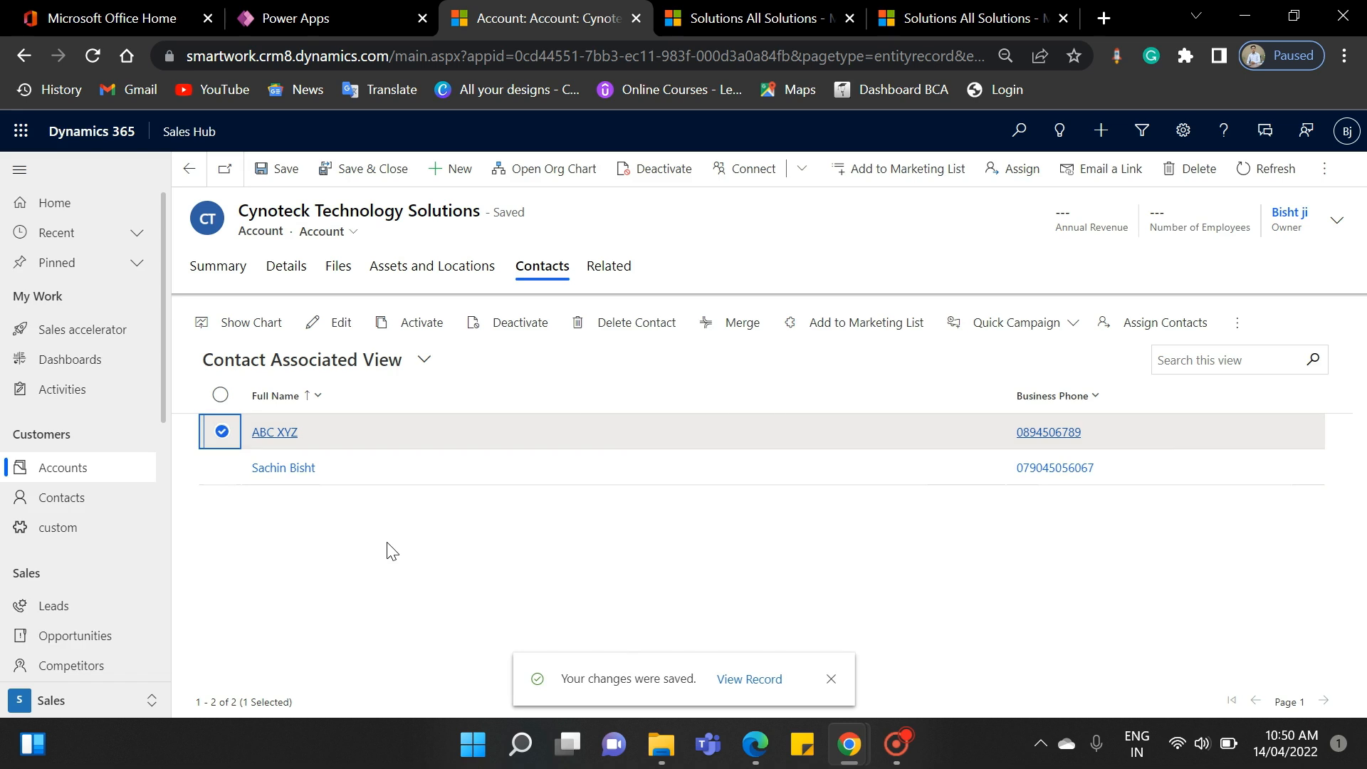
click(218, 267)
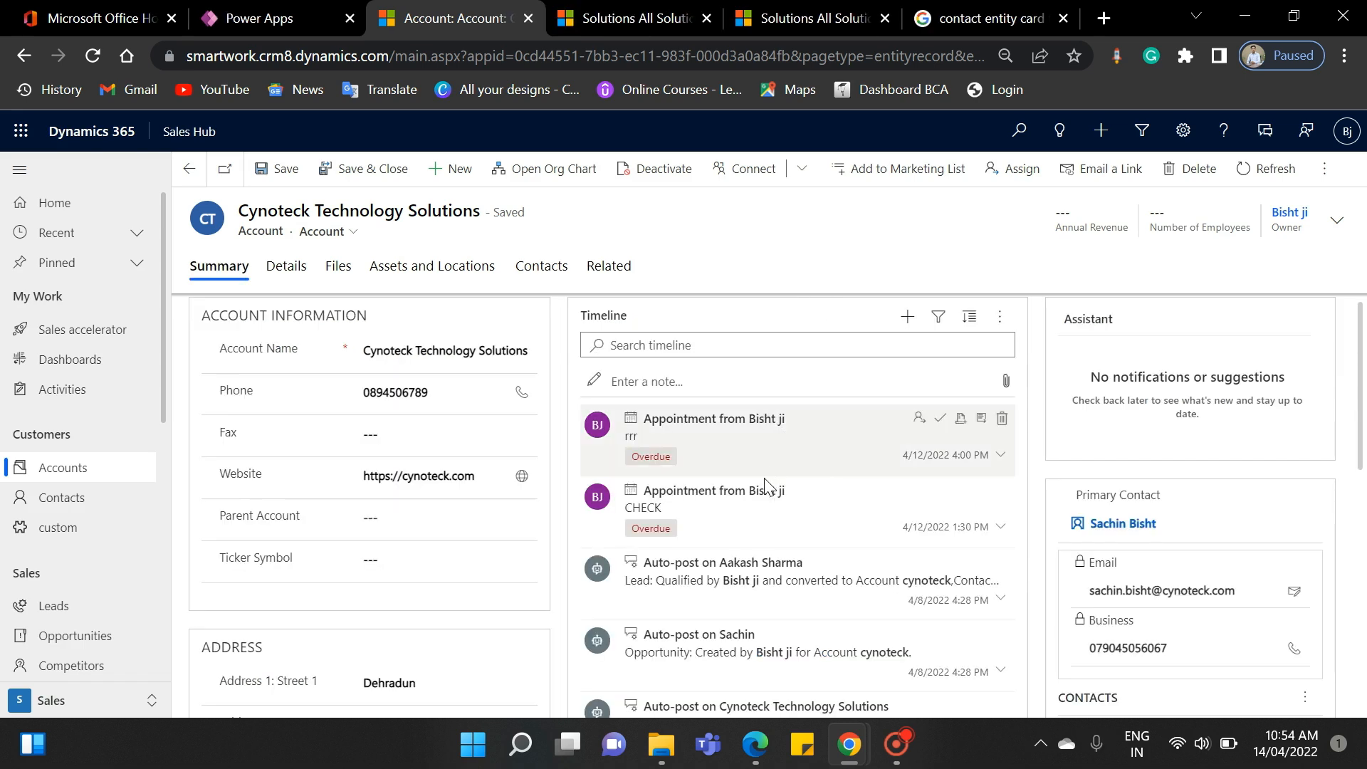
mouse_move(875, 521)
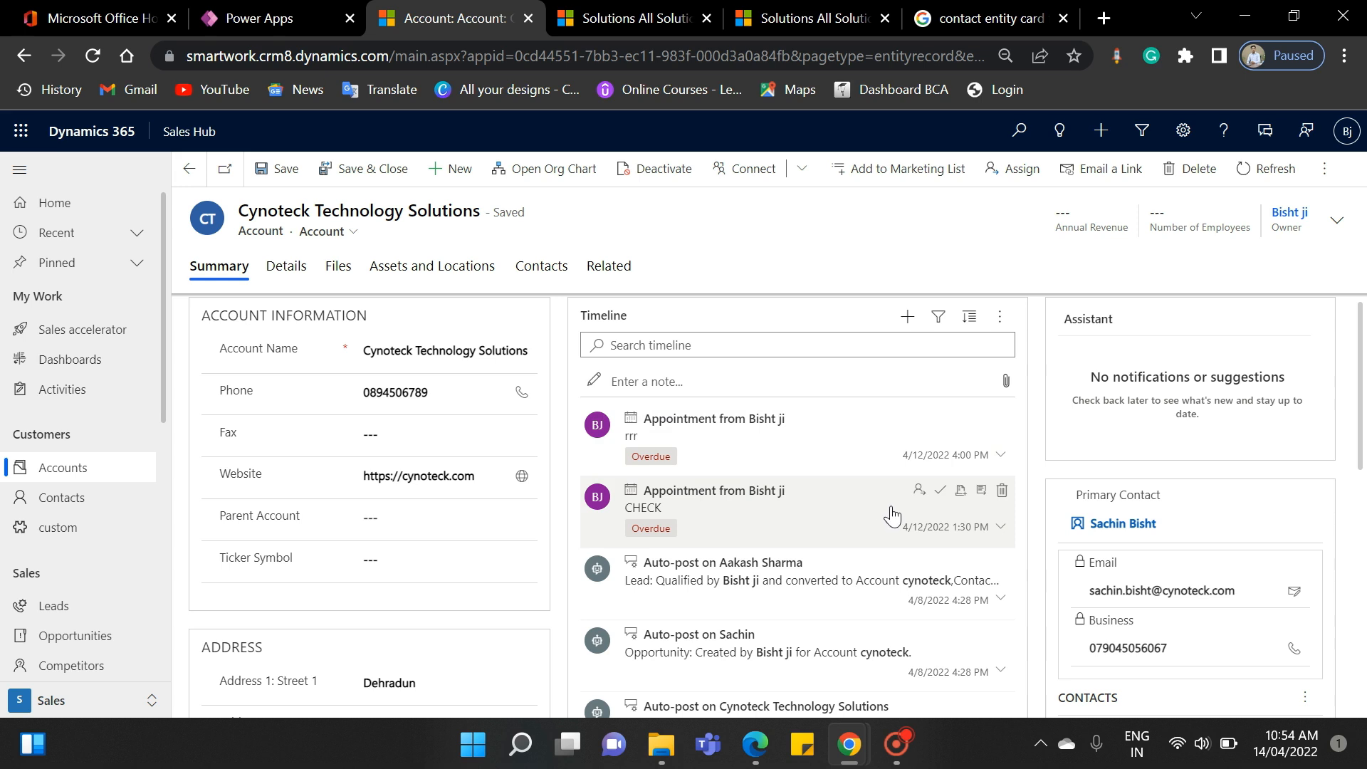
mouse_move(565, 500)
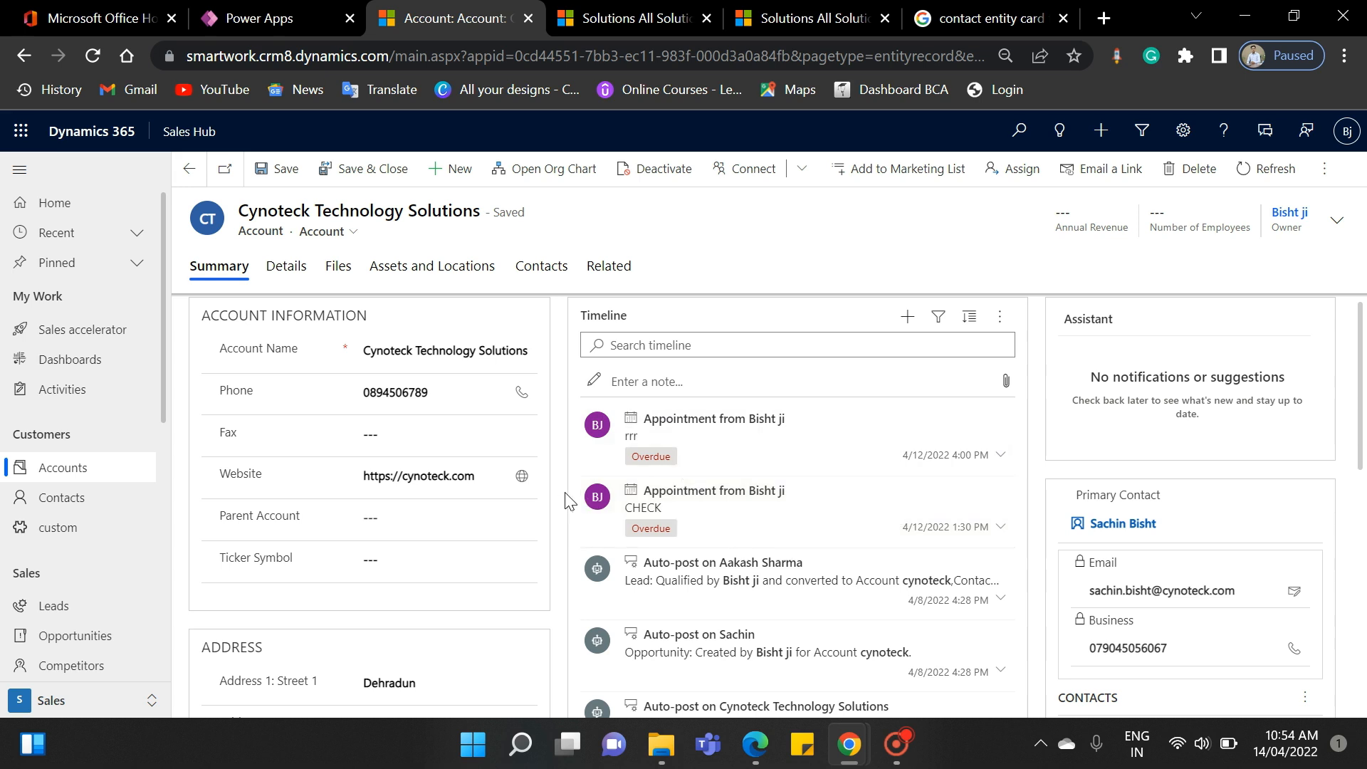
mouse_move(641, 508)
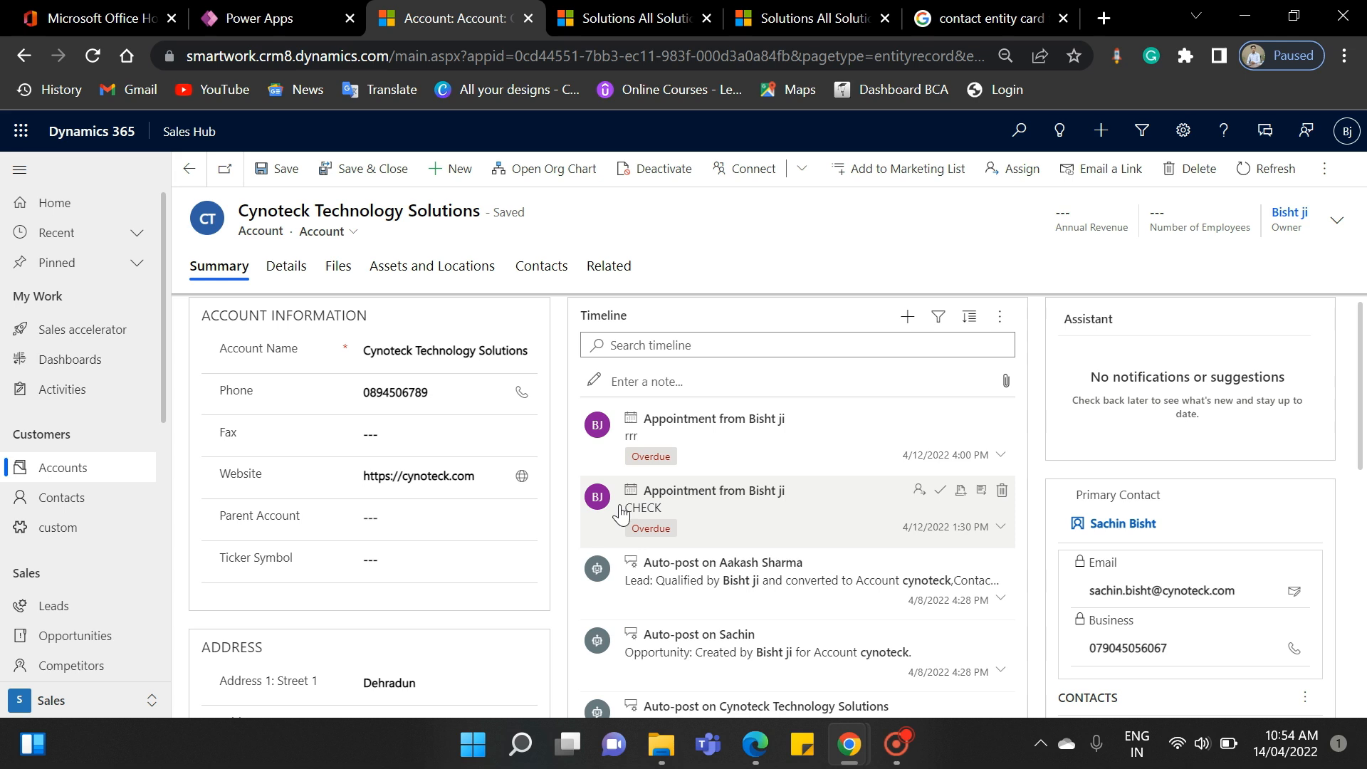
mouse_move(804, 519)
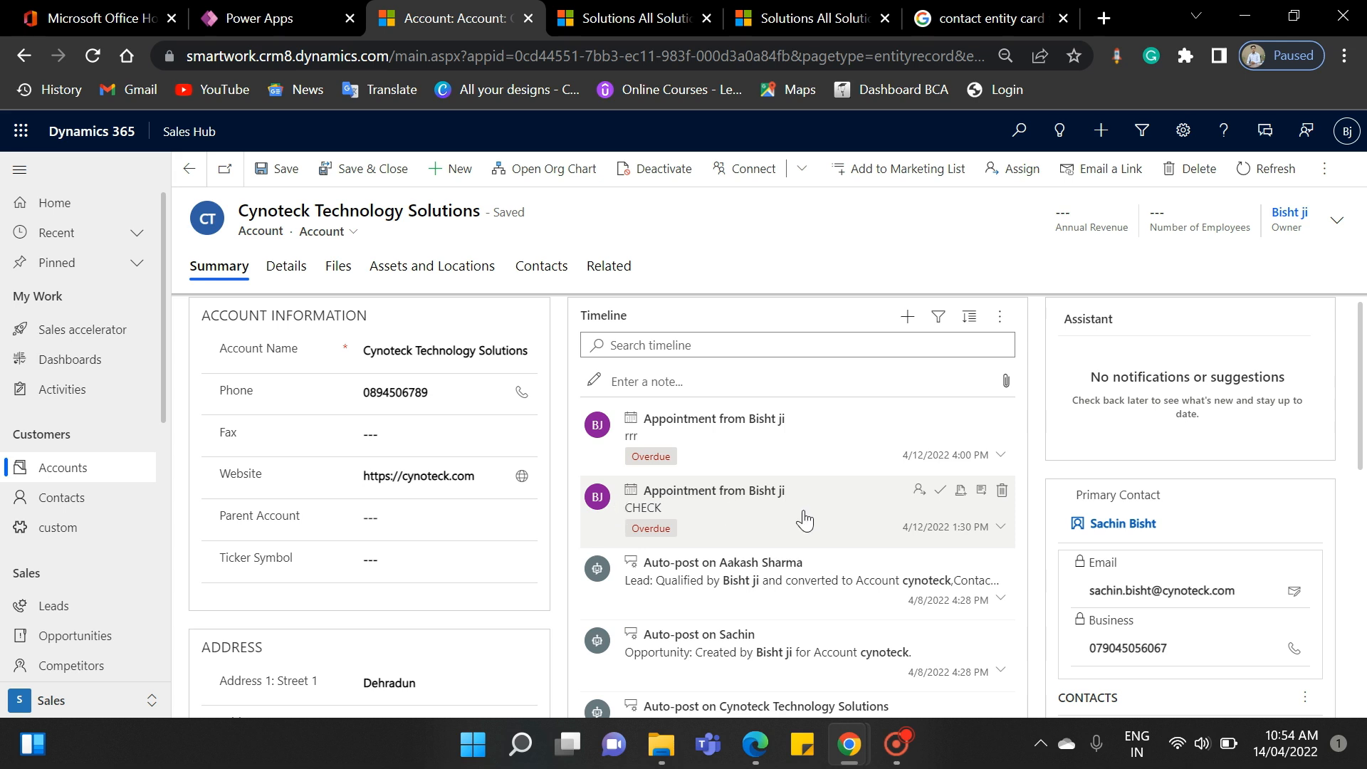
- Switch to the Microsoft Office Home browser tab
click(94, 18)
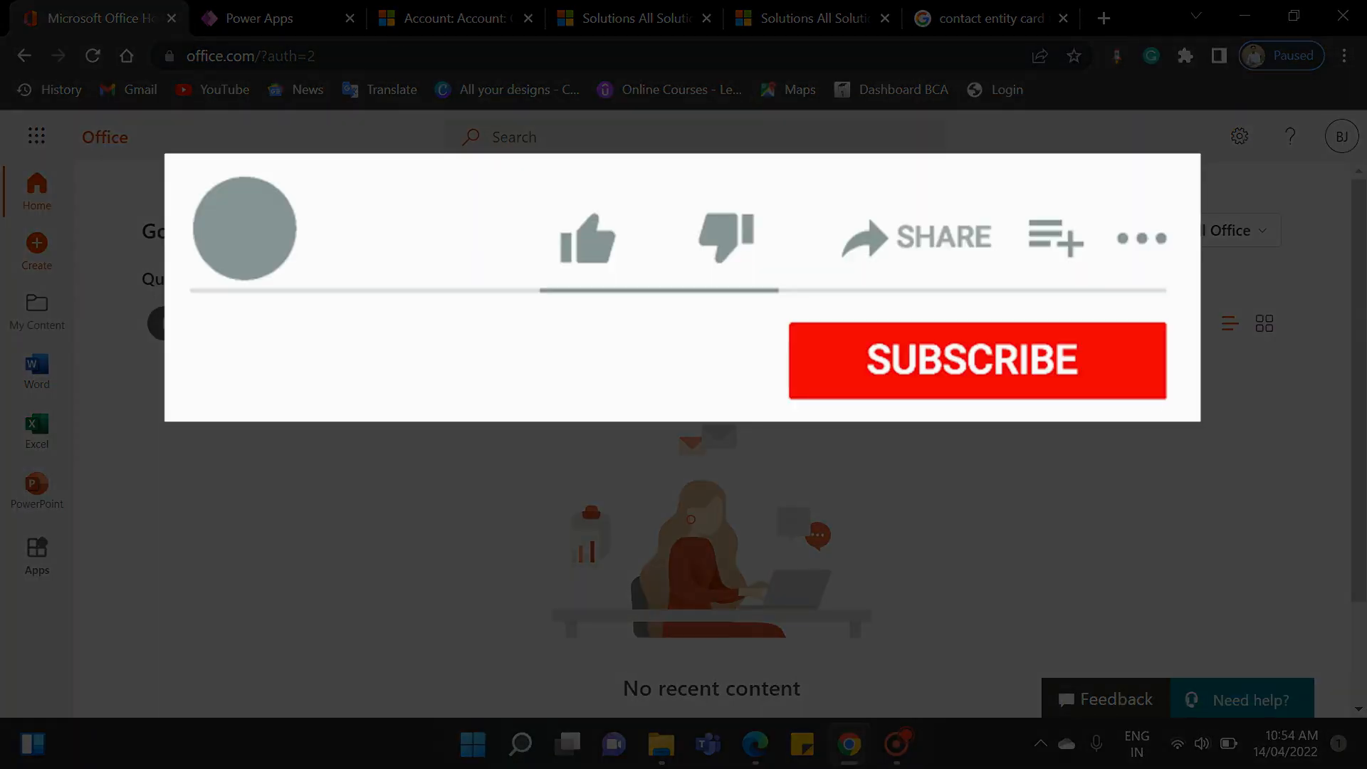
click(584, 238)
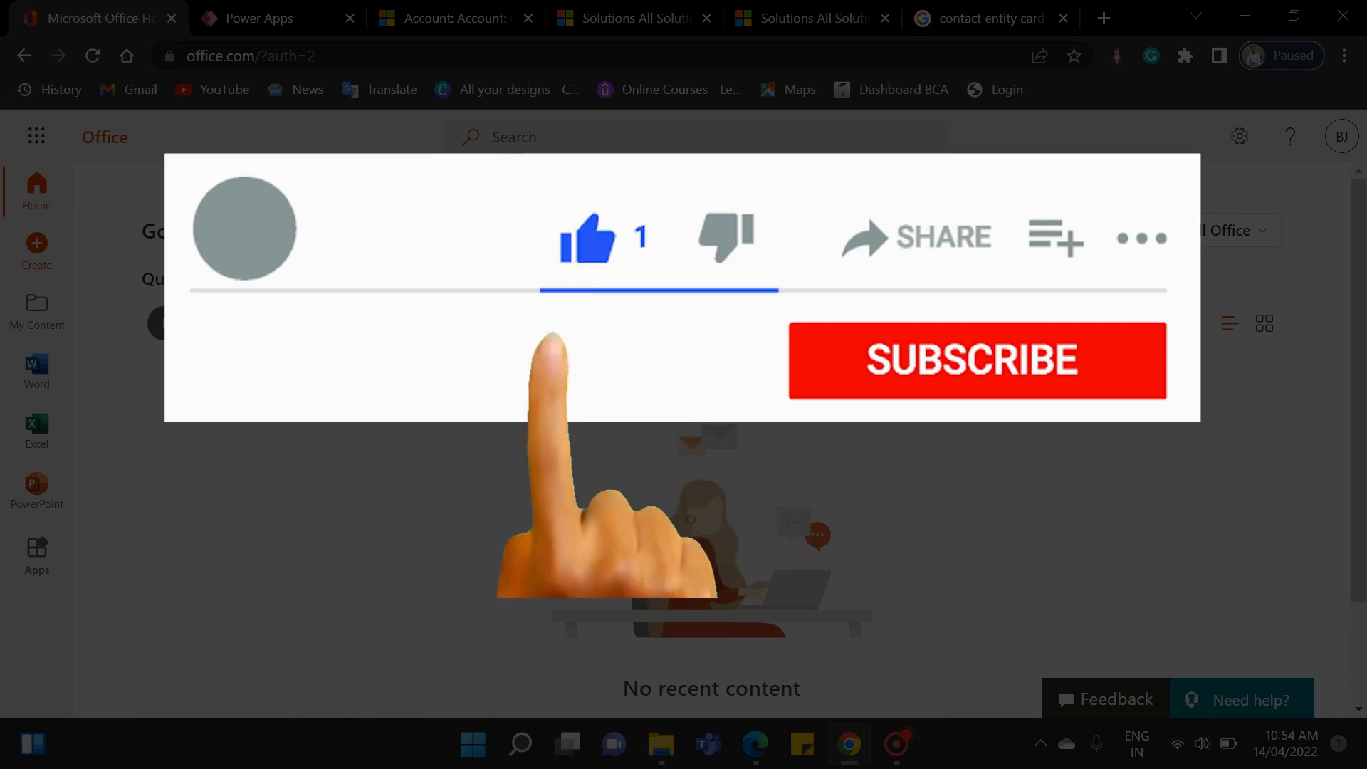